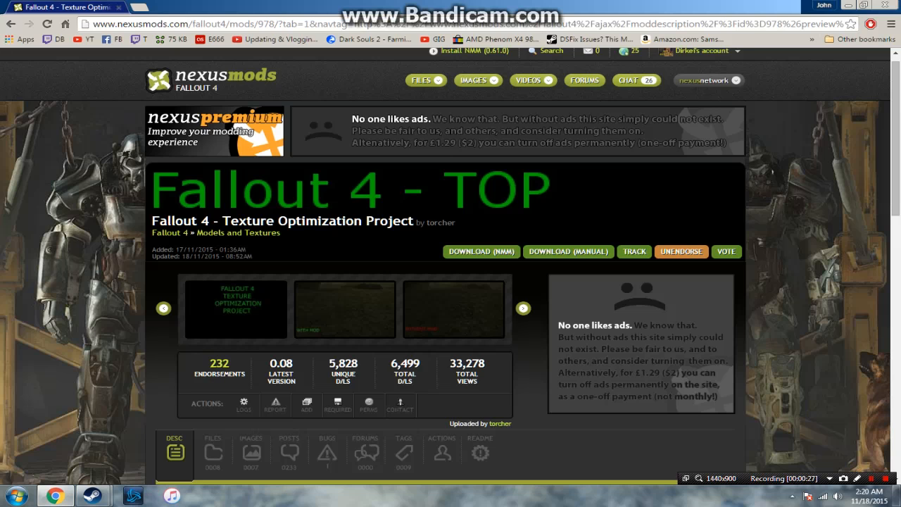
# Step: Scroll the Nexus Mods page down to the manual installation instructions section
pyautogui.scroll(-3)
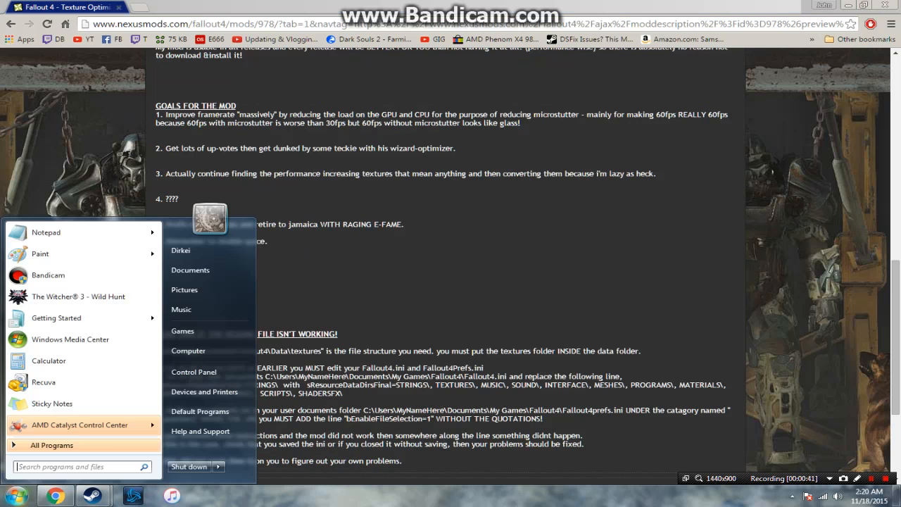
# Step: Navigate to Documents > My Games > Fallout4, showing the Fallout4, Fallout4Custom and Fallout4Prefs files
pyautogui.click(190, 270)
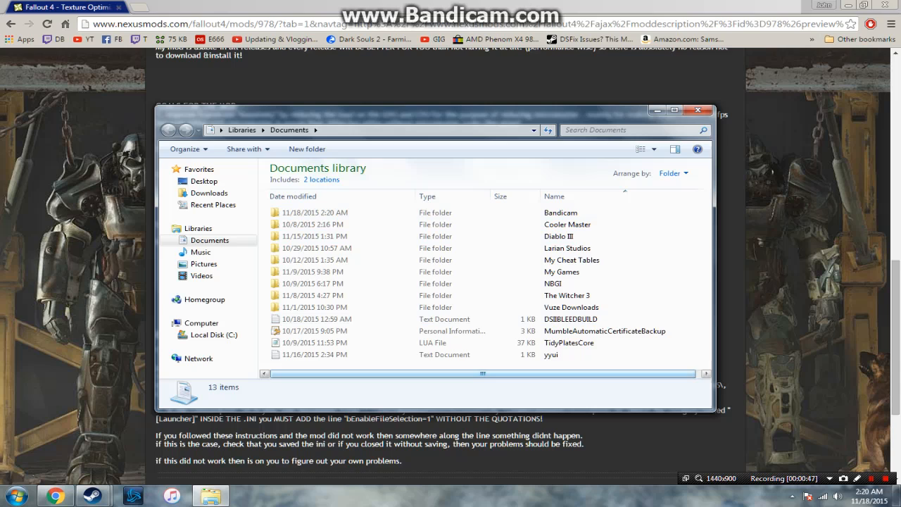
pyautogui.click(562, 271)
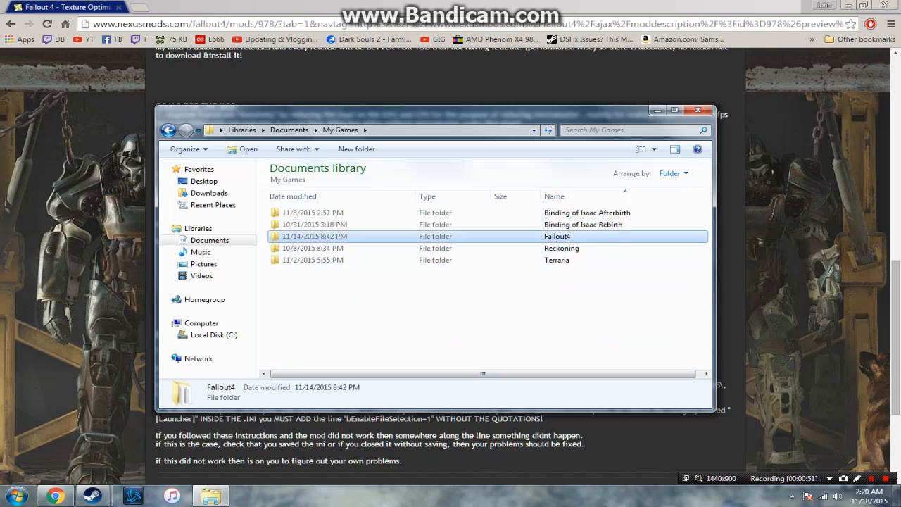
pyautogui.doubleClick(557, 236)
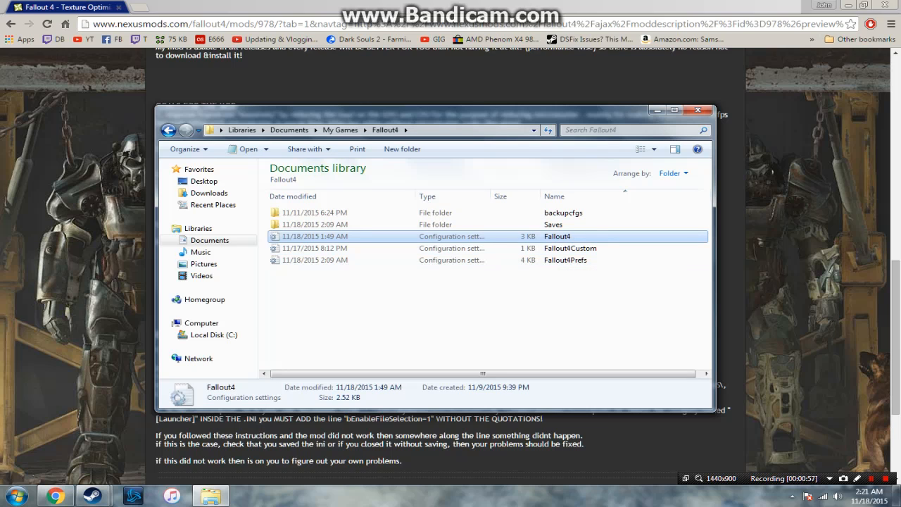
# Step: Replace Fallout4.ini's sResourceDataDirsFinal line under [Archive] with the mod page's line, then save and close it
pyautogui.doubleClick(558, 236)
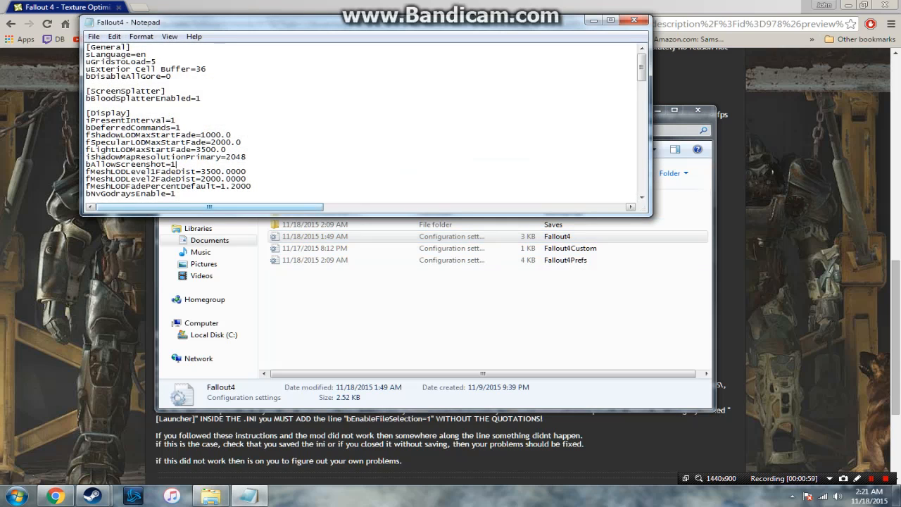
pyautogui.scroll(-3)
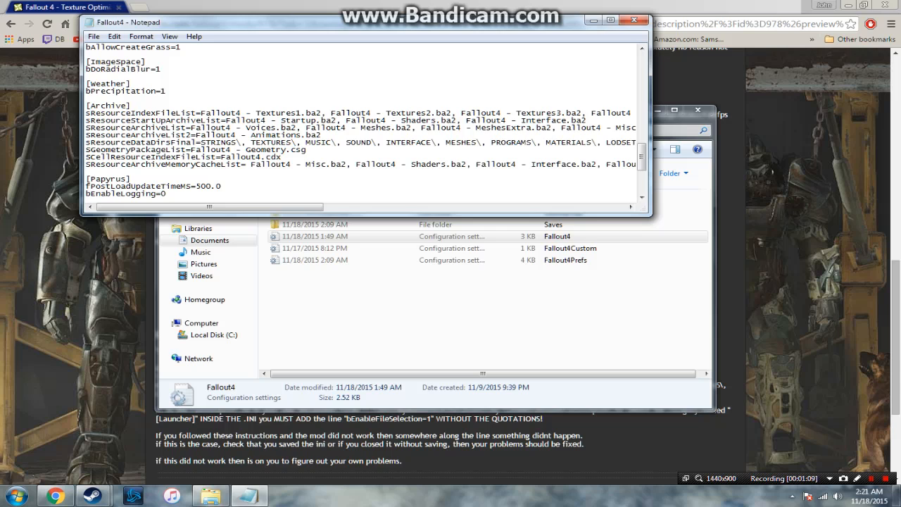
pyautogui.doubleClick(133, 142)
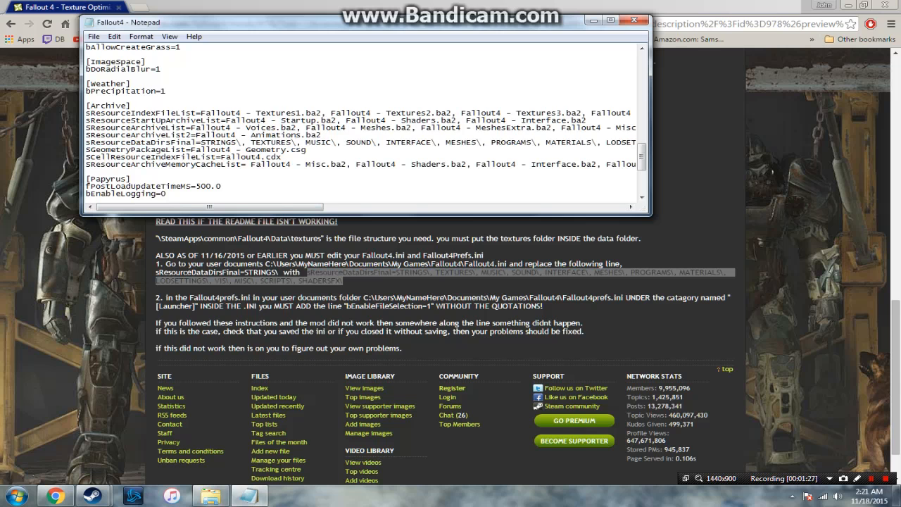
pyautogui.moveTo(86, 143); pyautogui.dragTo(308, 149)
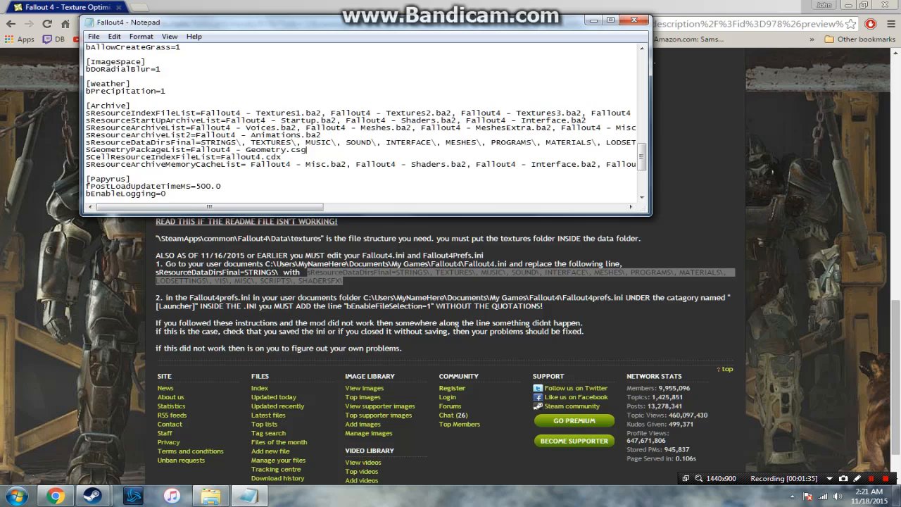
pyautogui.click(93, 37)
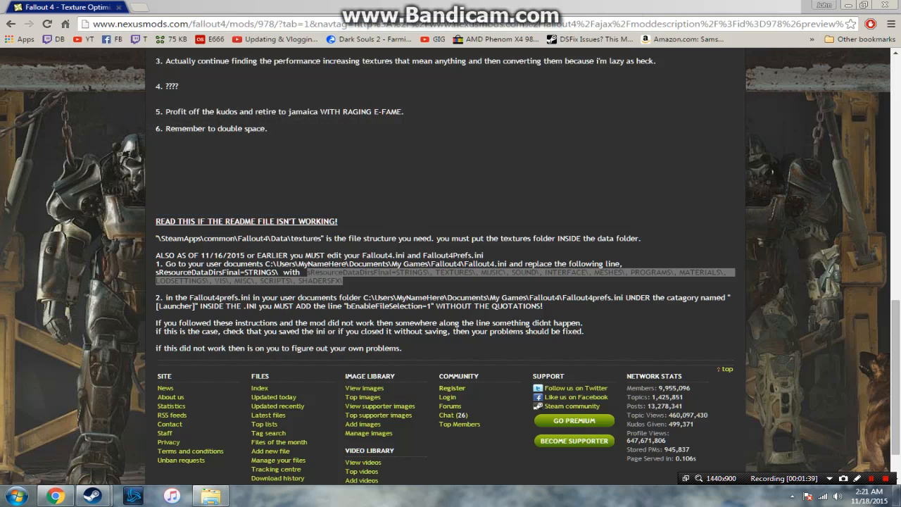
# Step: Add bEnableFileSelection=1 under [Launcher] in Fallout4Prefs.ini, save, and close back to the desktop
pyautogui.click(211, 495)
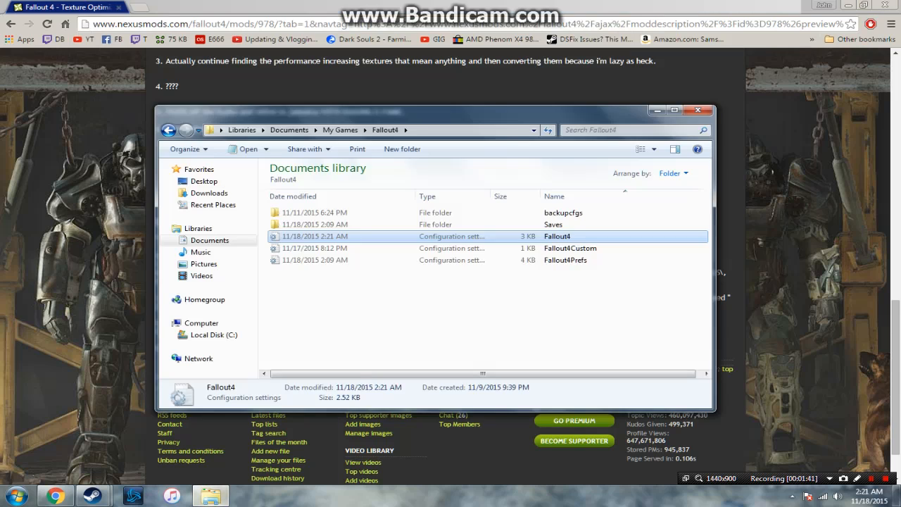
pyautogui.doubleClick(566, 259)
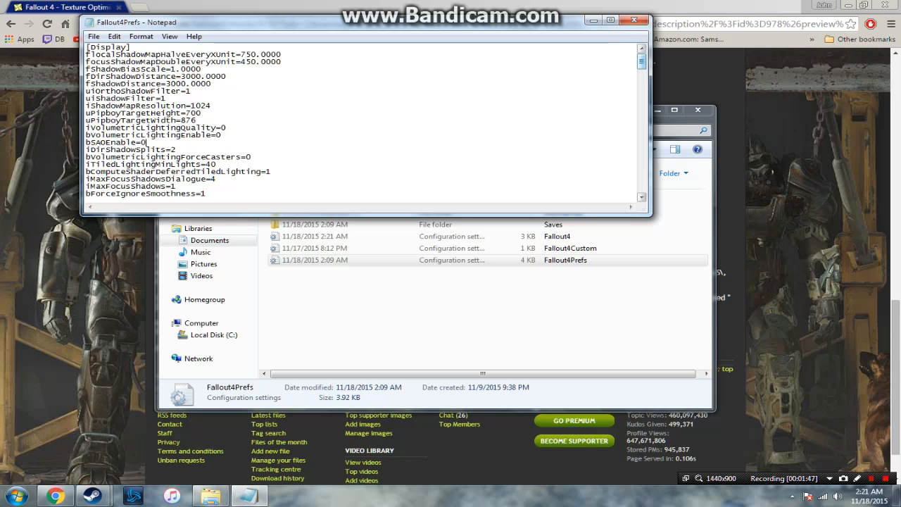
pyautogui.scroll(-3)
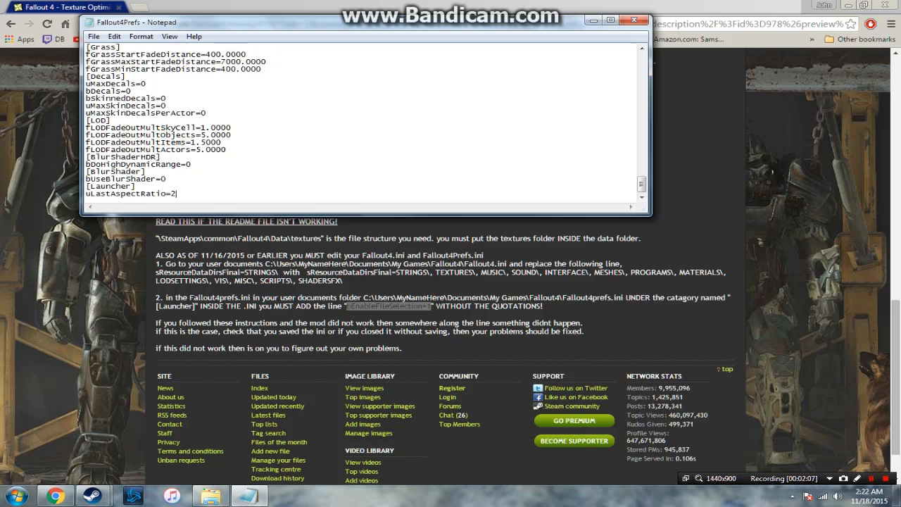
pyautogui.scroll(-3)
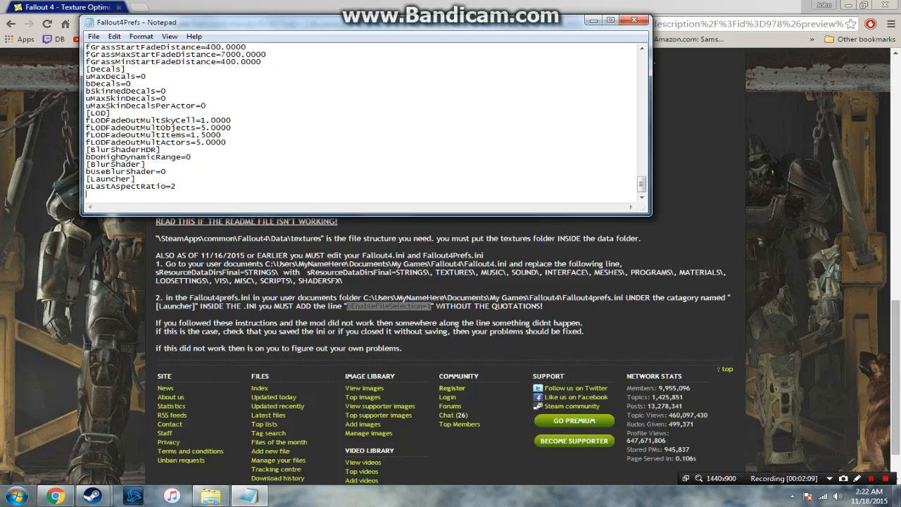
pyautogui.click(93, 37)
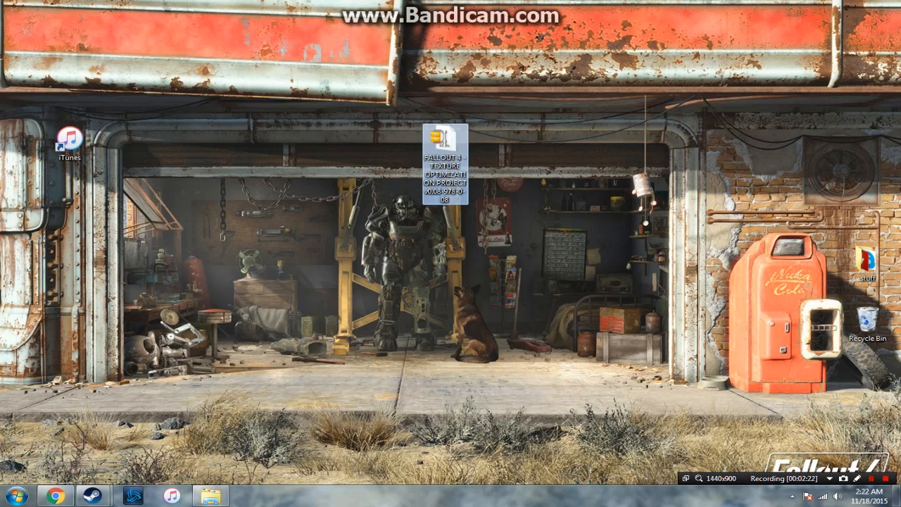
# Step: Open the mod zip in WinZip and browse to Steam\steamapps\common\Fallout 4\Data
pyautogui.click(9, 496)
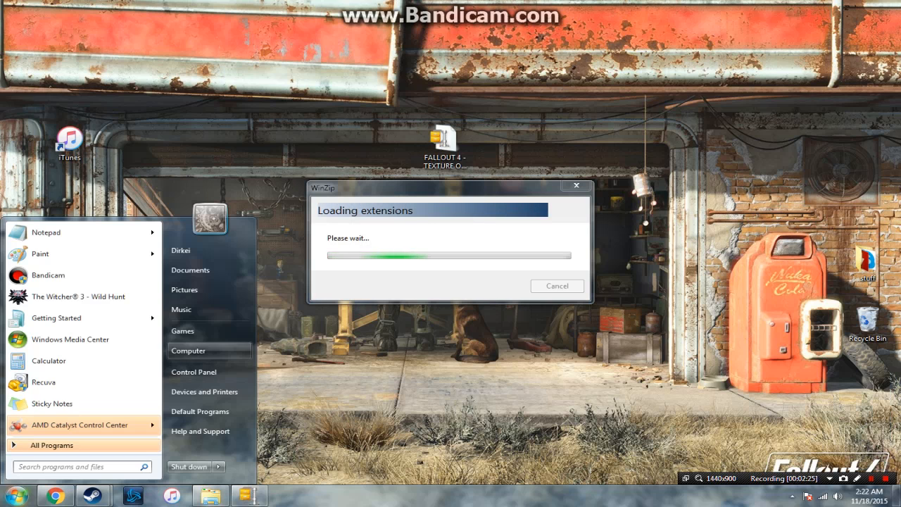
pyautogui.click(189, 351)
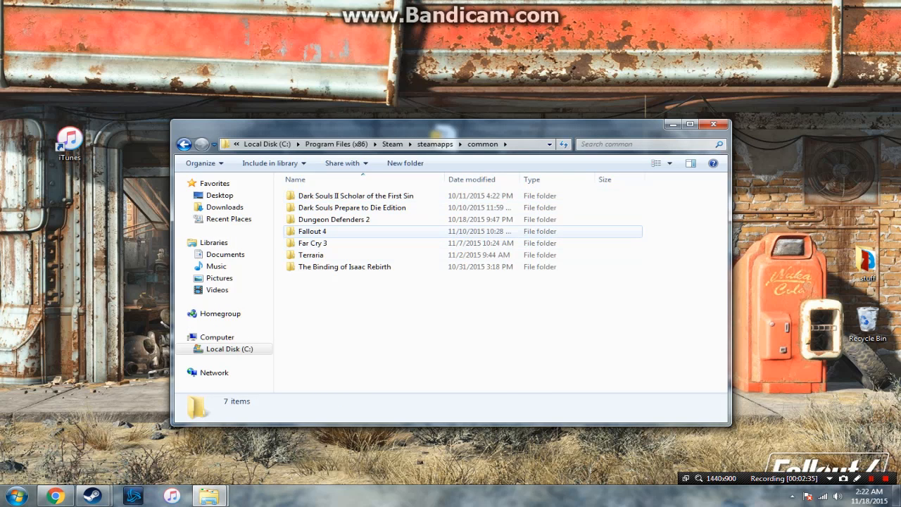
pyautogui.doubleClick(312, 231)
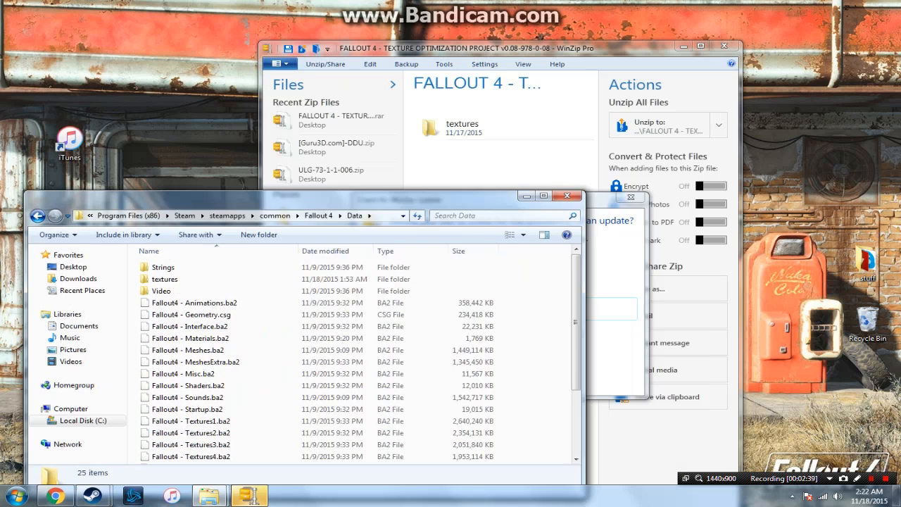
# Step: Copy the mod's textures folder (architecture, landscape) from WinZip into the Data folder and verify it
pyautogui.click(462, 127)
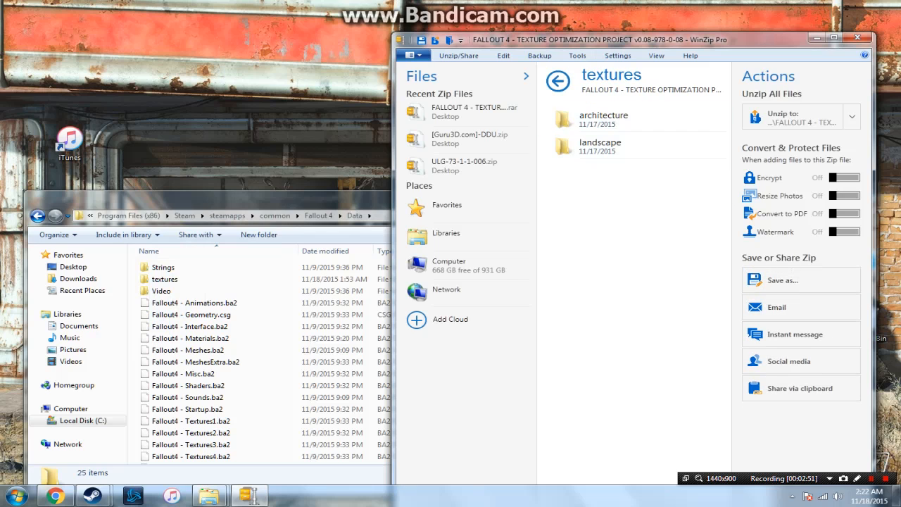
pyautogui.doubleClick(603, 119)
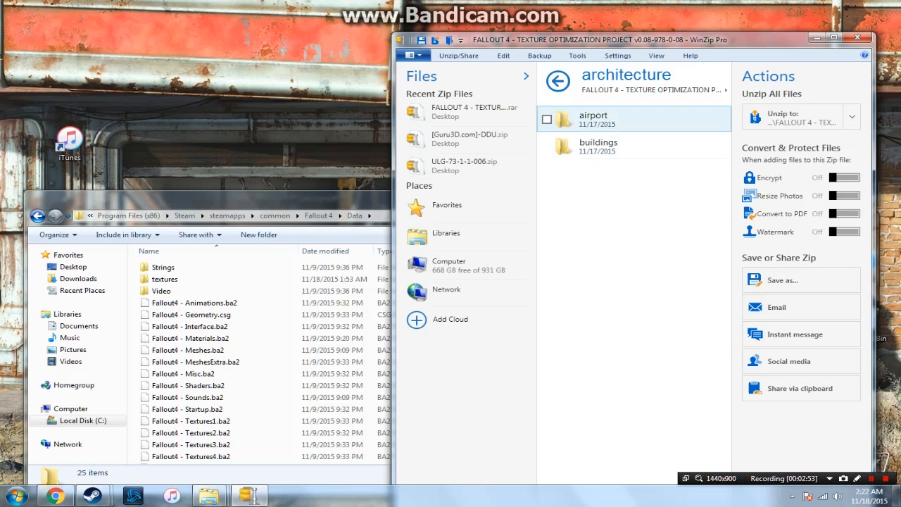
pyautogui.doubleClick(593, 115)
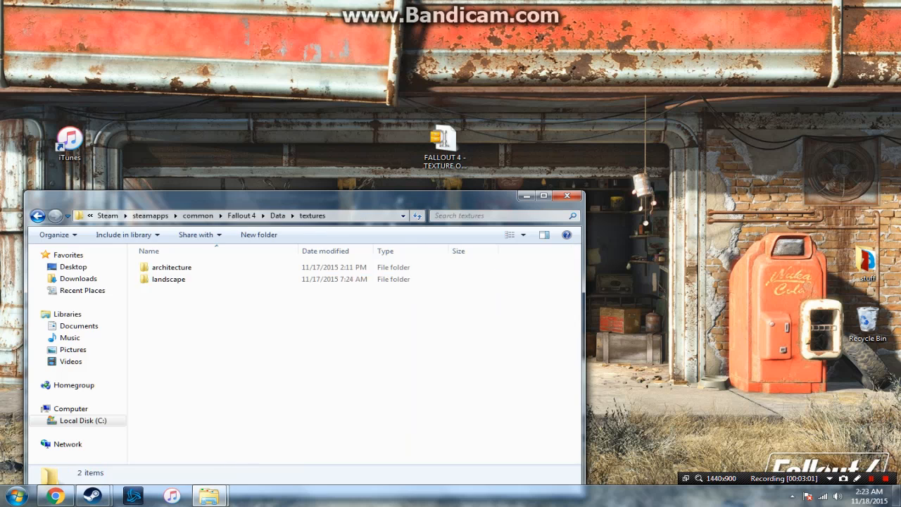
pyautogui.click(567, 196)
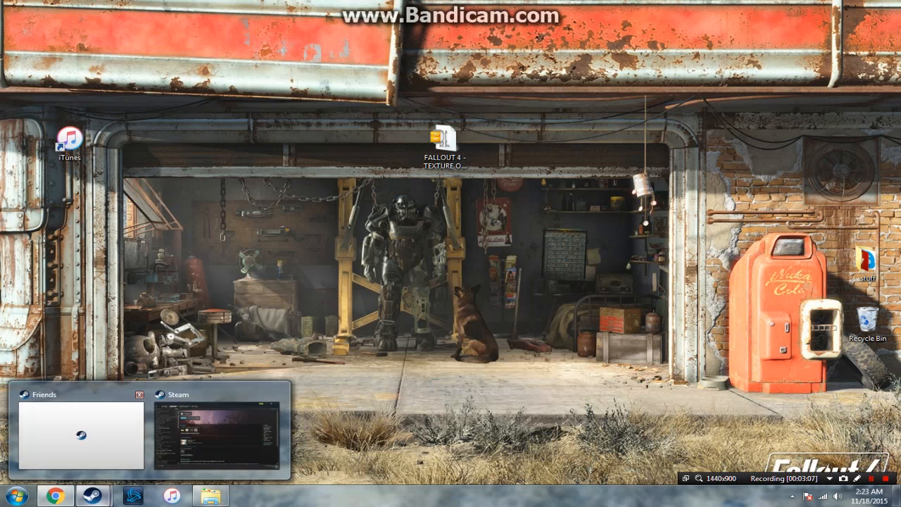
# Step: Switch to the Steam library and launch Fallout 4
pyautogui.click(208, 114)
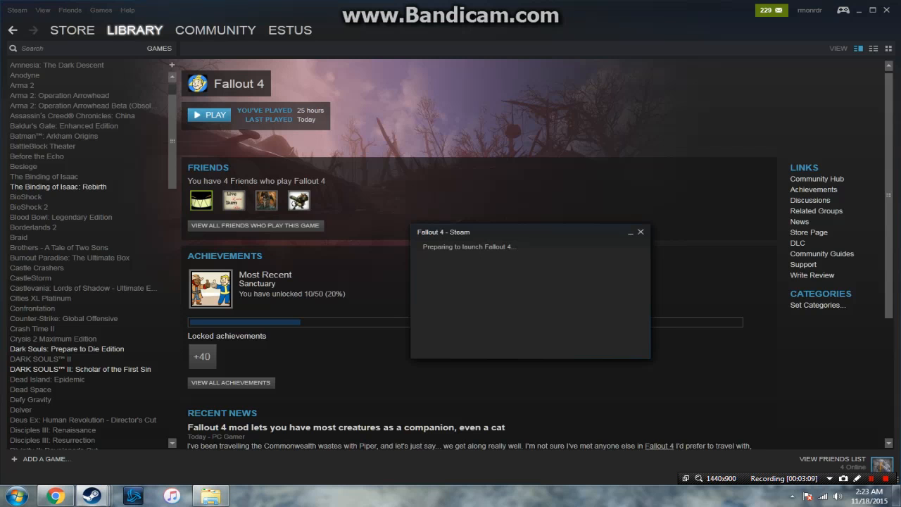